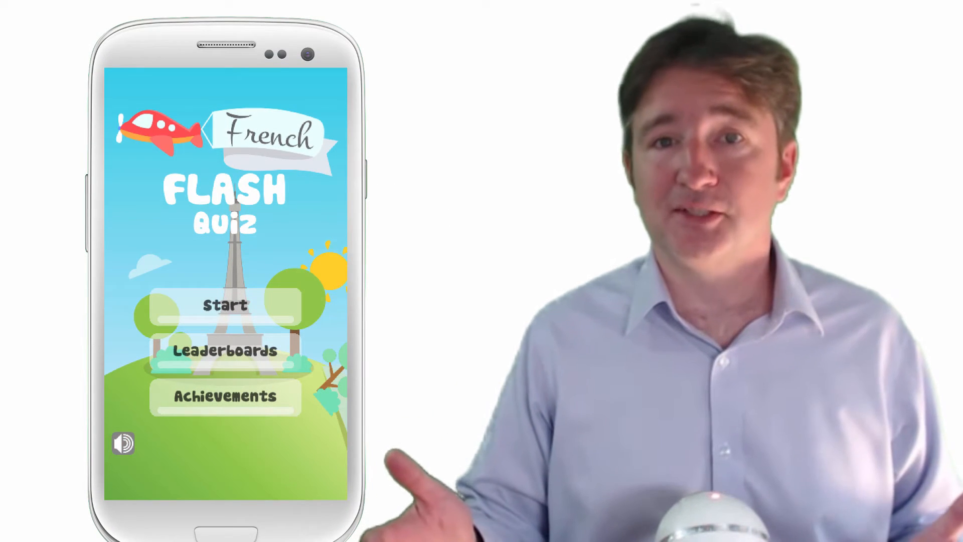
- Scroll the channel's Videos list down until the Load more button and footer appear
{"action": "left_click", "coordinate": [225, 305]}
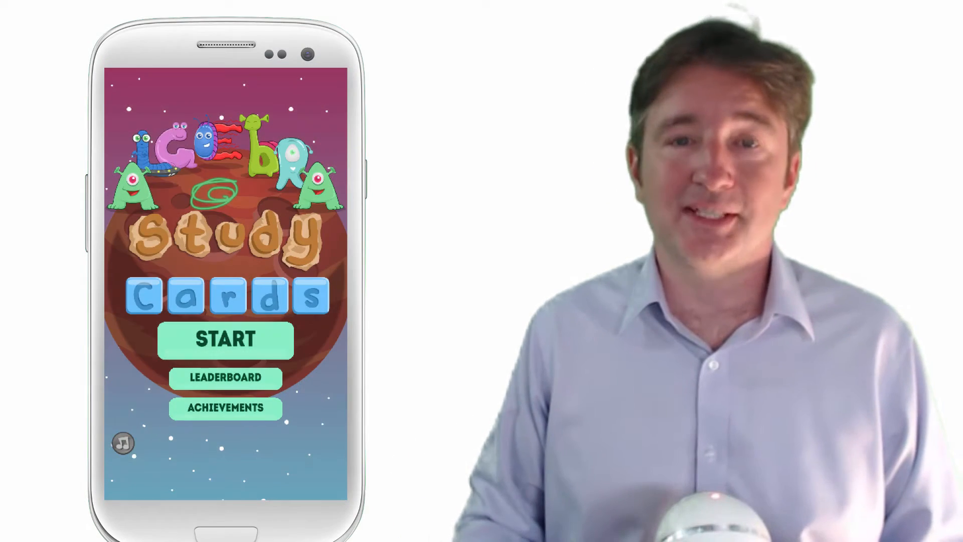
{"action": "left_click", "coordinate": [227, 339]}
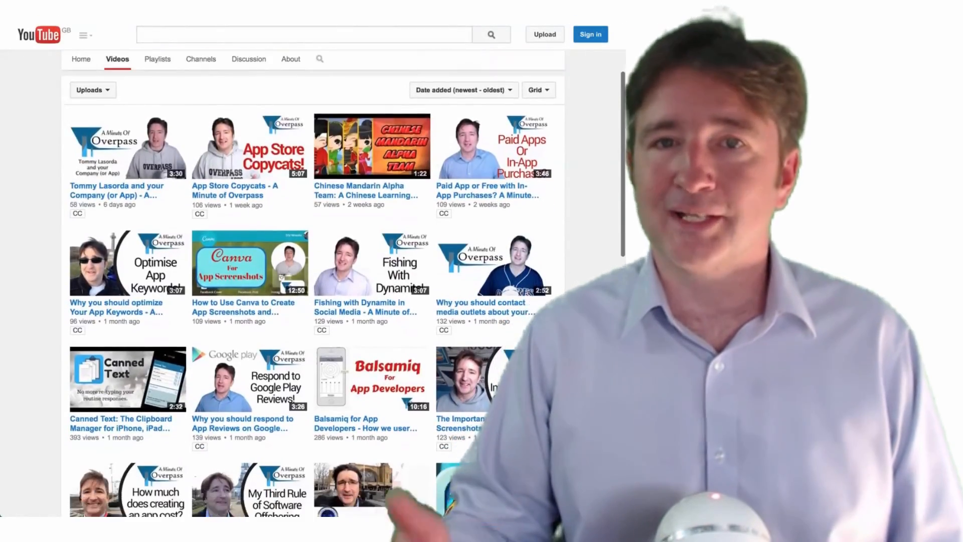
{"action": "scroll", "scroll_direction": "down", "scroll_amount": 3}
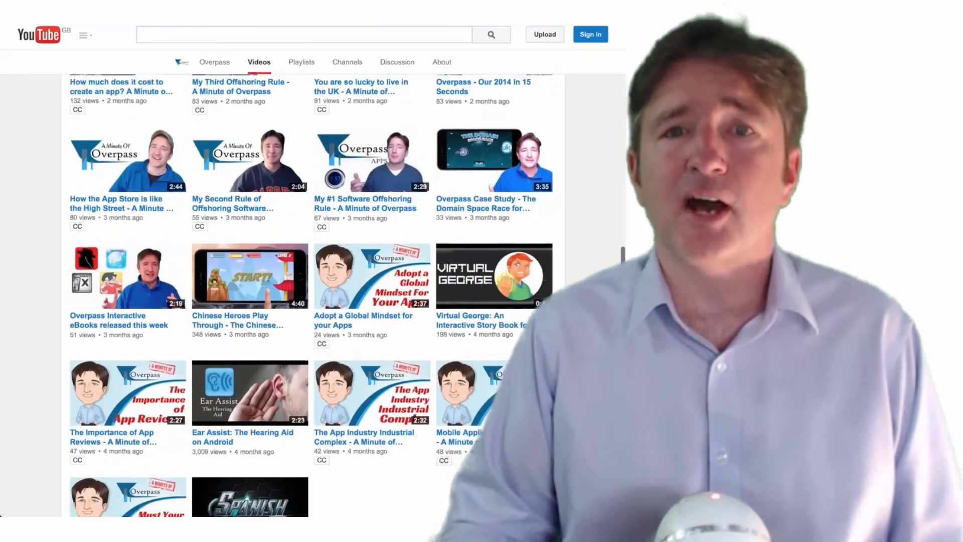
{"action": "scroll", "scroll_direction": "down", "scroll_amount": 3}
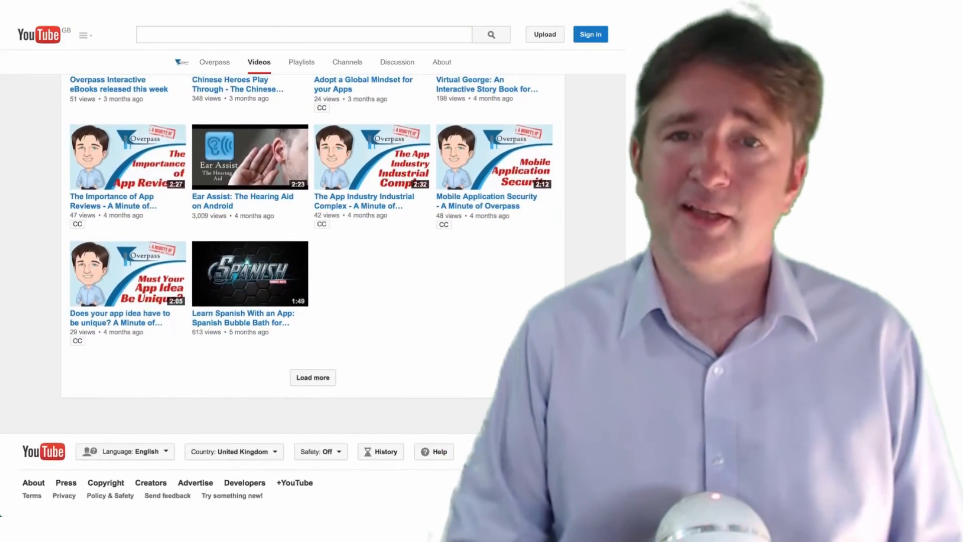